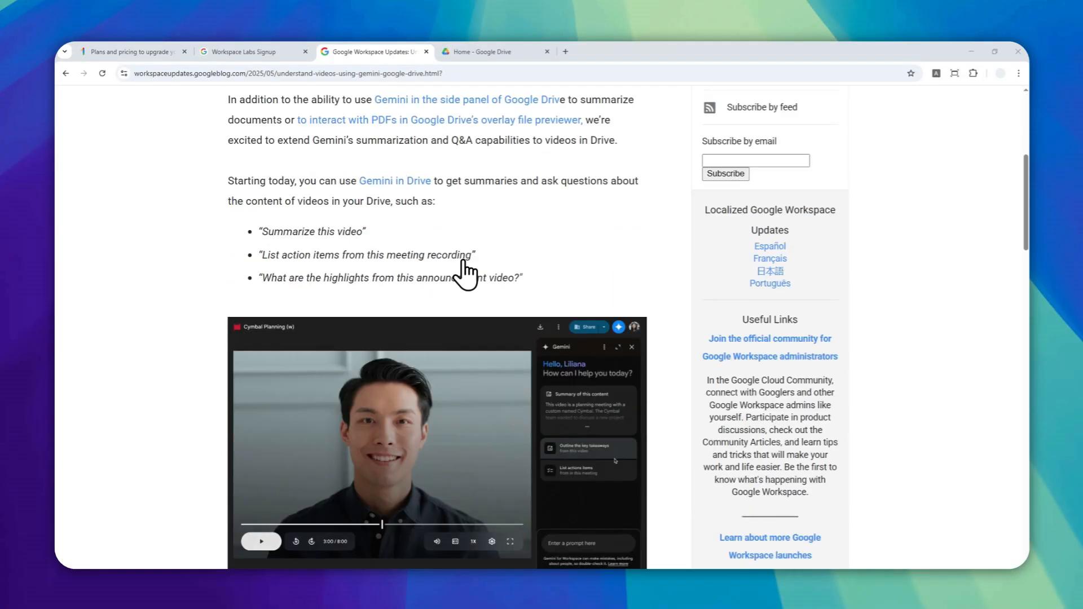
# Step: Read the blog post on Gemini video summaries, then switch to the Google Drive home tab
pyautogui.scroll(-3)
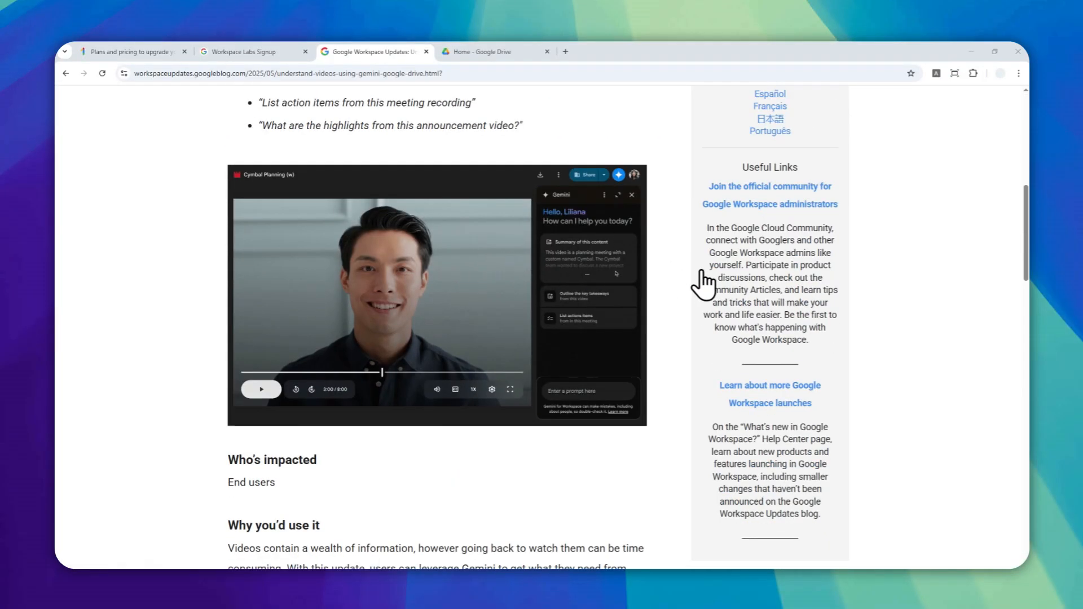
pyautogui.moveTo(658, 287)
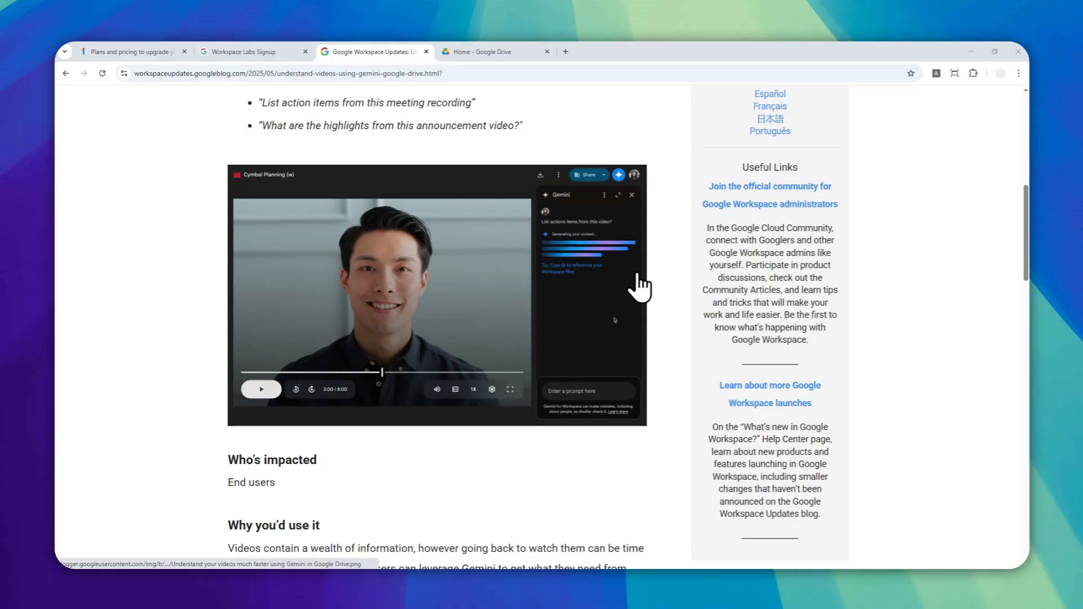
pyautogui.click(490, 51)
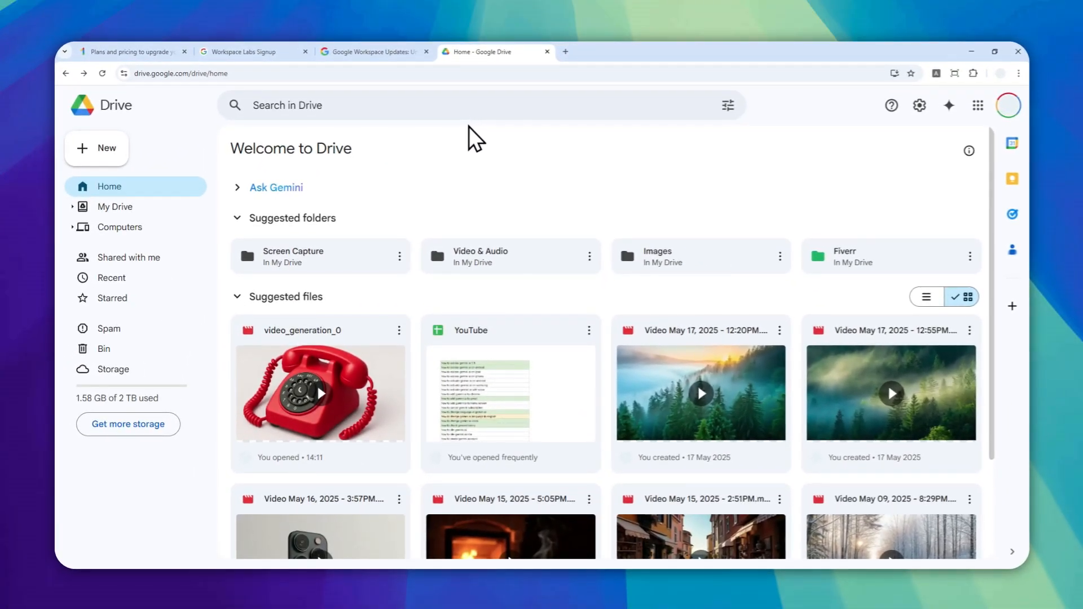
# Step: Browse the Google One plans with Google AI Pro 2 TB current, then view the Workspace Labs success page
pyautogui.click(131, 52)
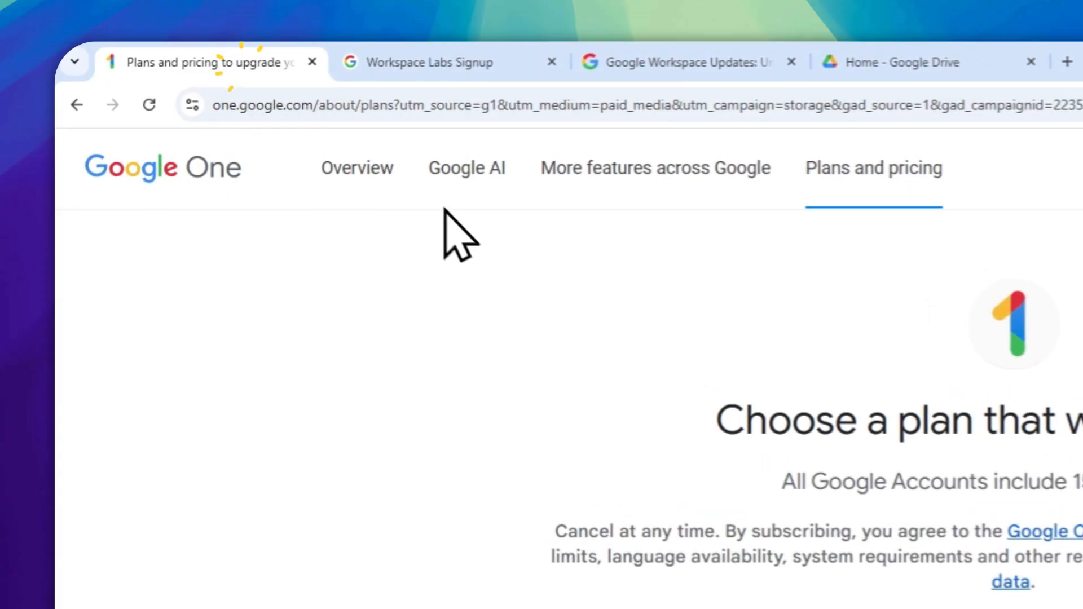
pyautogui.scroll(-3)
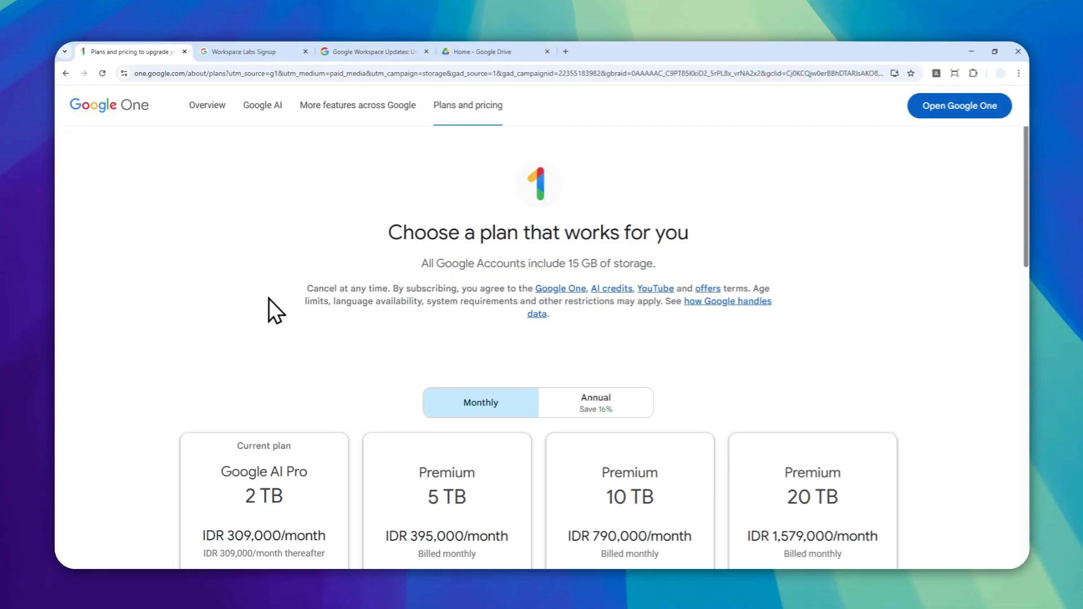
pyautogui.click(248, 51)
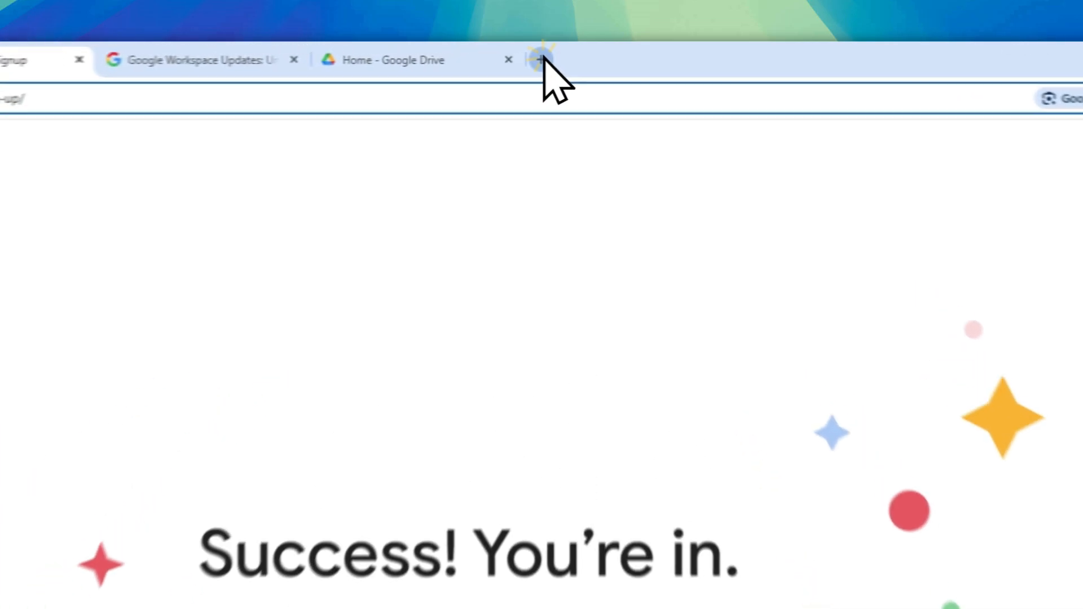
# Step: Switch on and connect the Google Workspace app in Gemini's apps settings
pyautogui.click(541, 60)
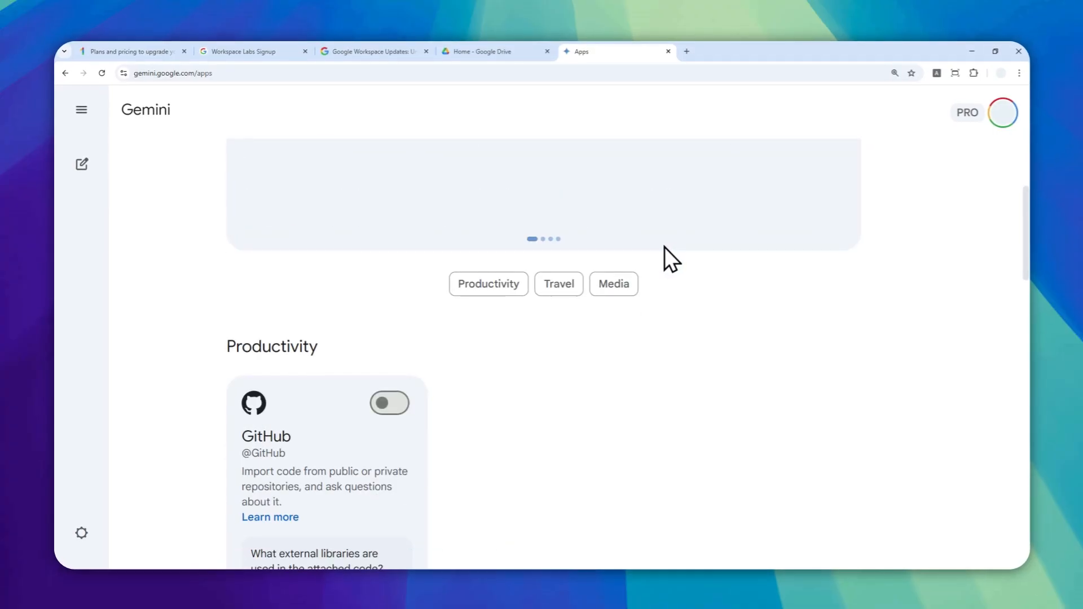
pyautogui.scroll(-3)
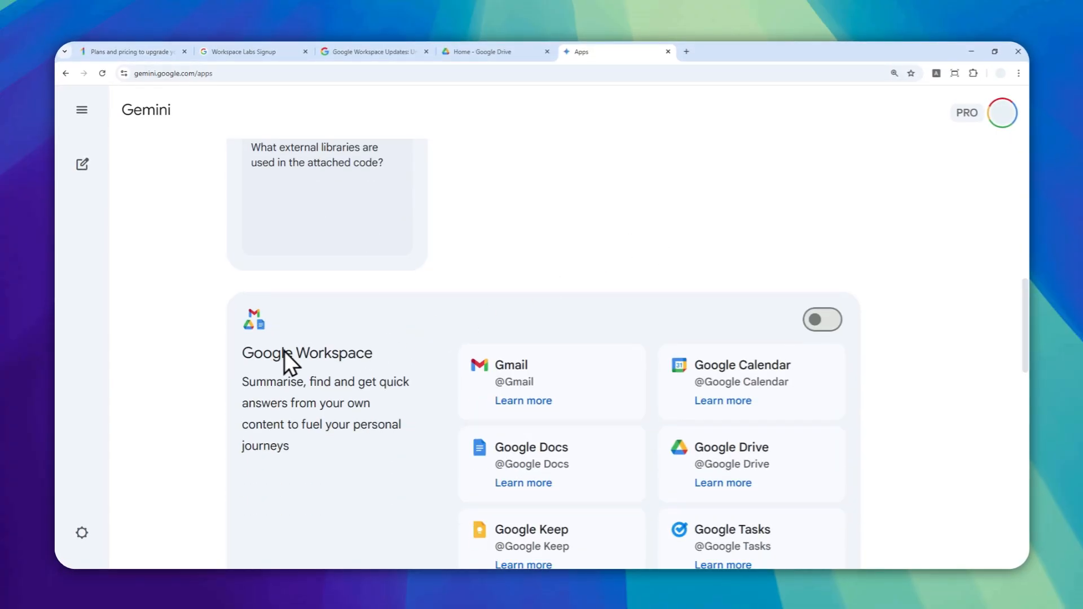
pyautogui.click(822, 320)
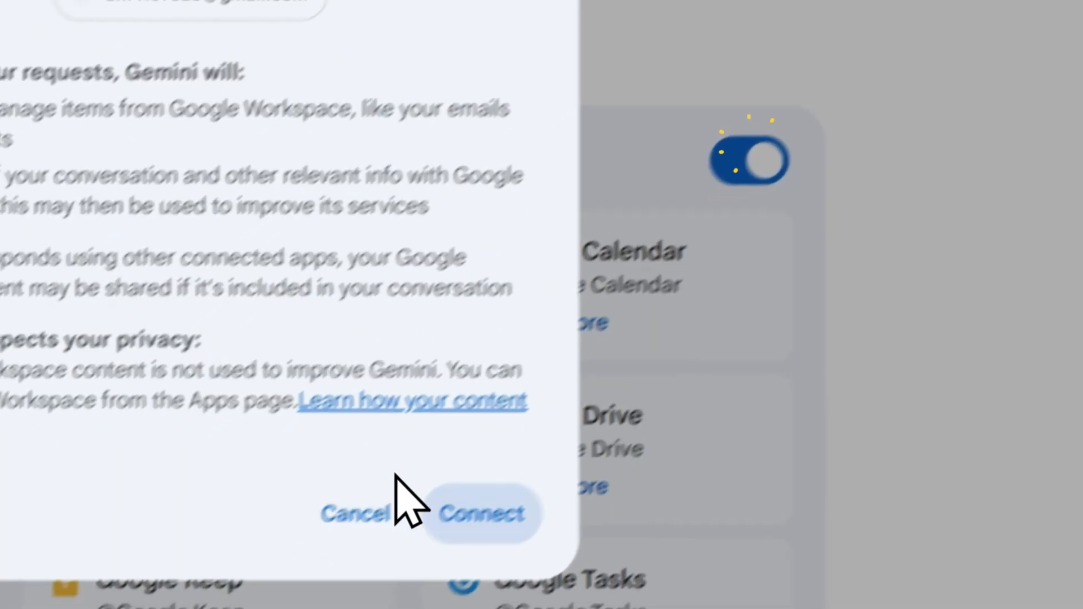
pyautogui.click(481, 513)
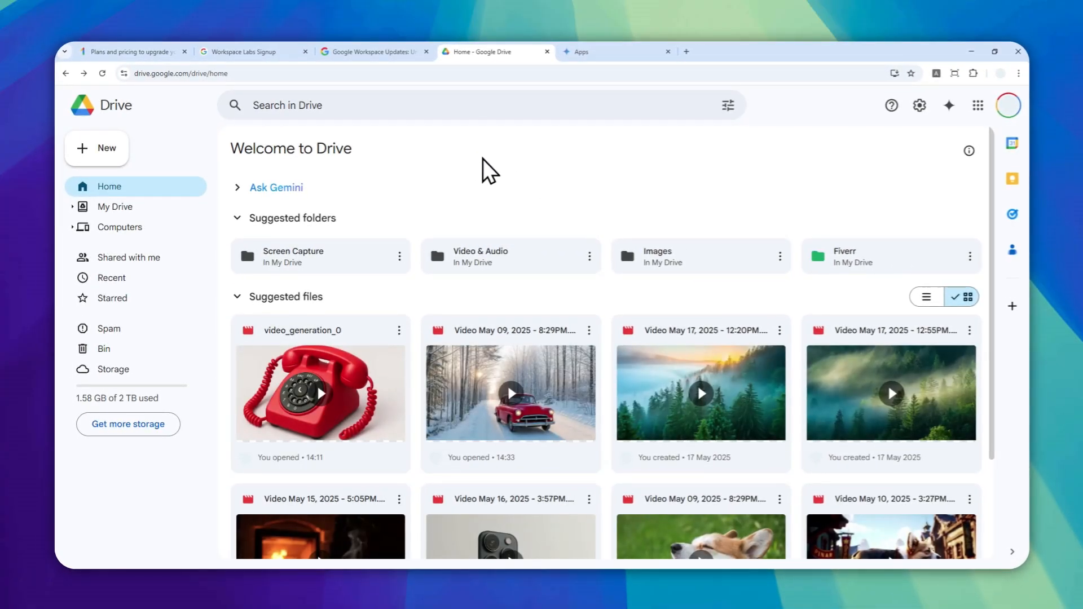
# Step: Open the Ask Gemini side panel in Drive and scroll through the suggested files
pyautogui.click(948, 105)
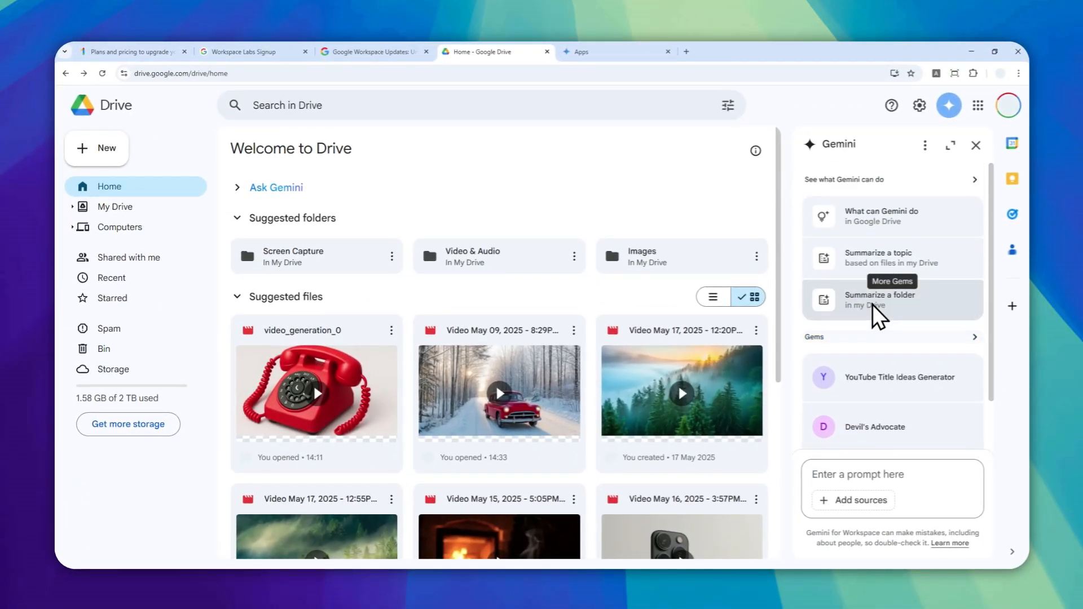
pyautogui.moveTo(682, 167)
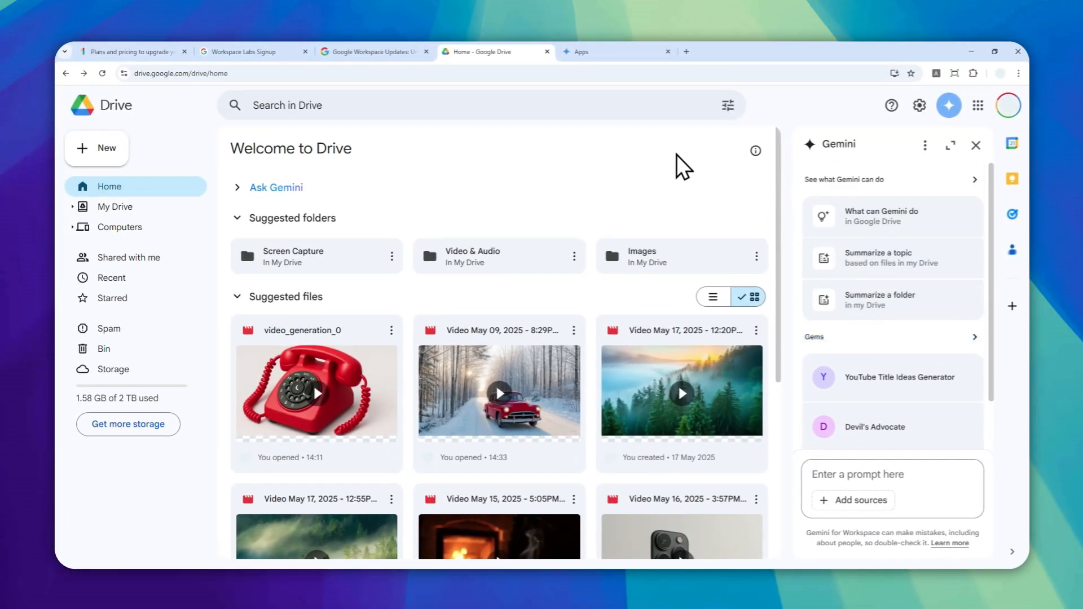
pyautogui.moveTo(598, 173)
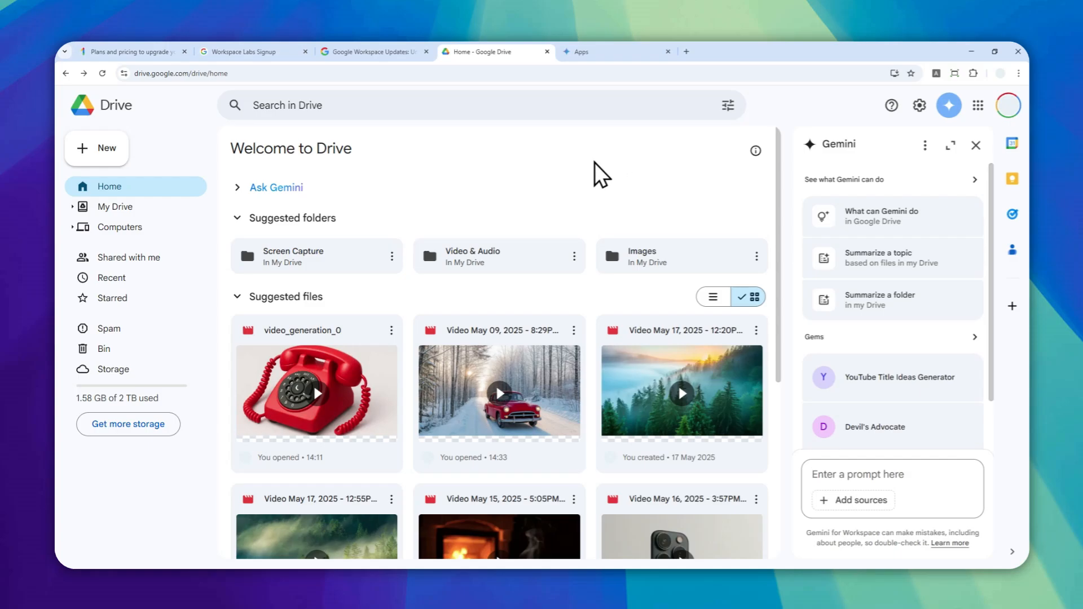
pyautogui.scroll(-3)
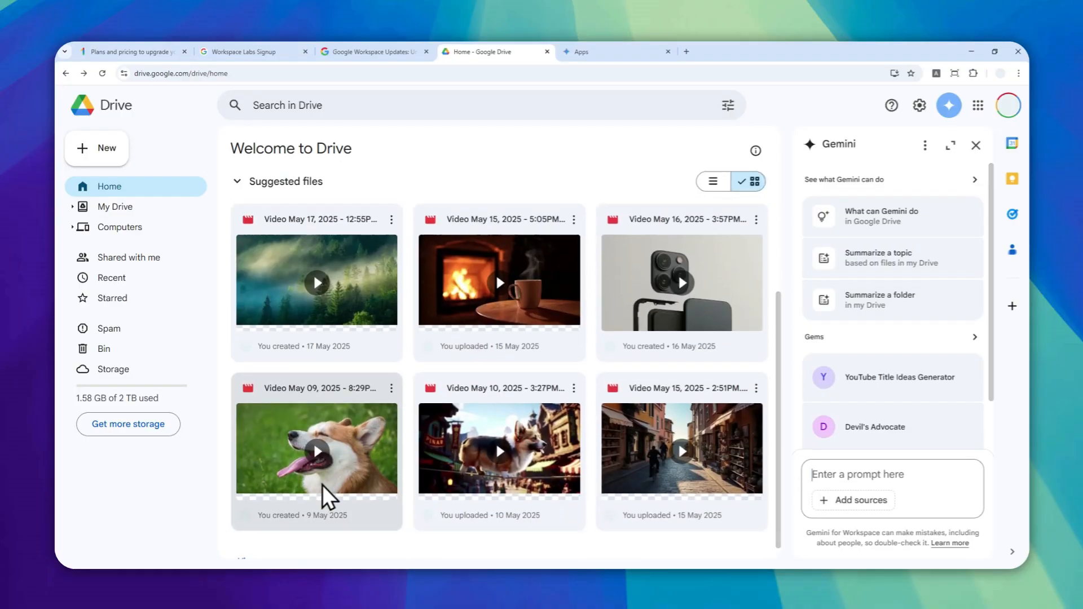
pyautogui.scroll(-3)
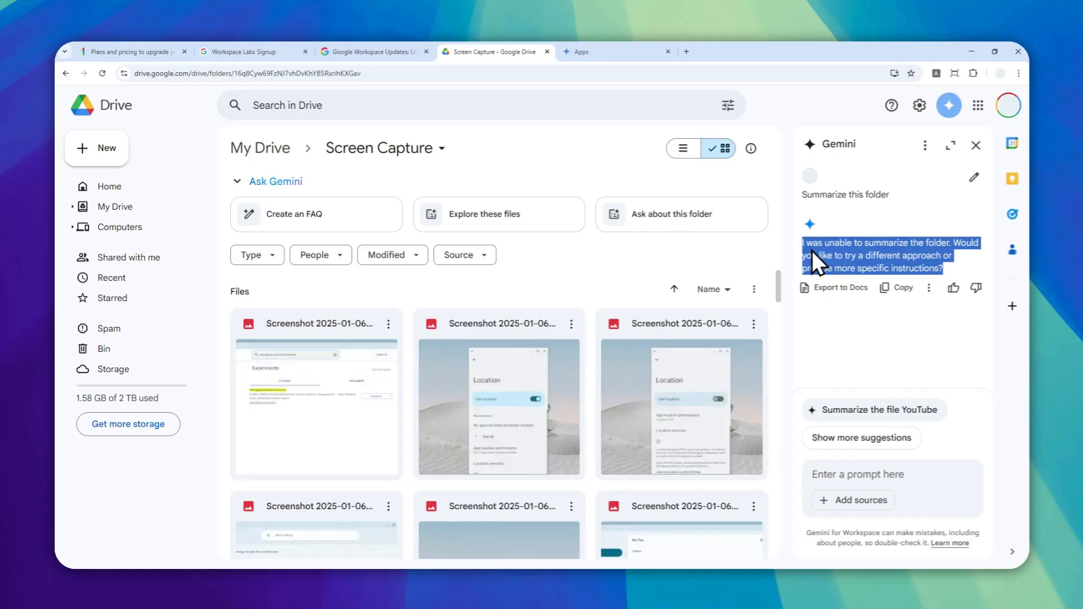
pyautogui.moveTo(866, 230)
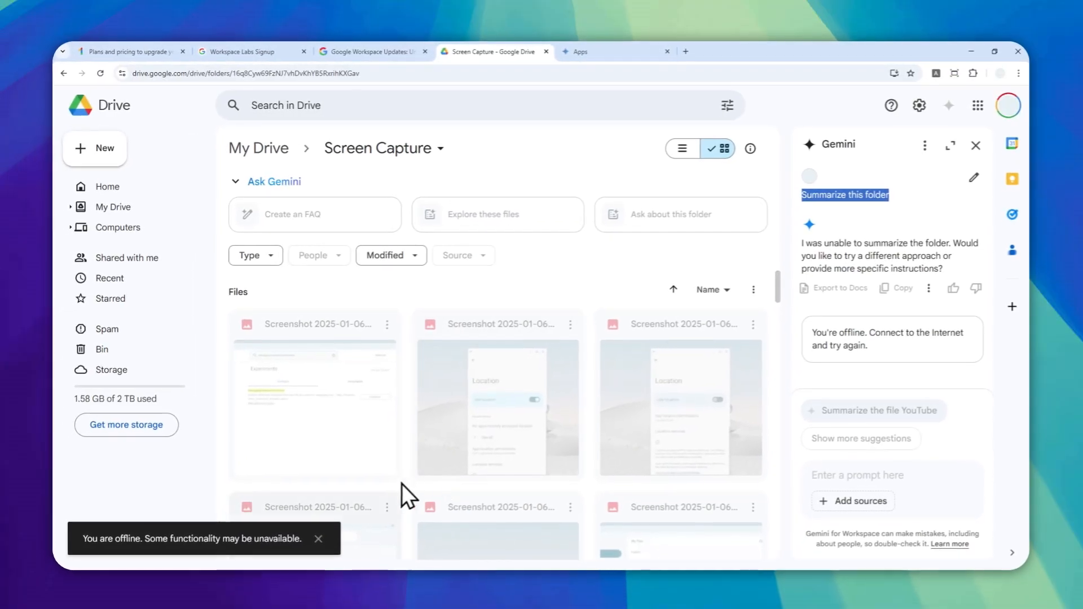
pyautogui.moveTo(329, 556)
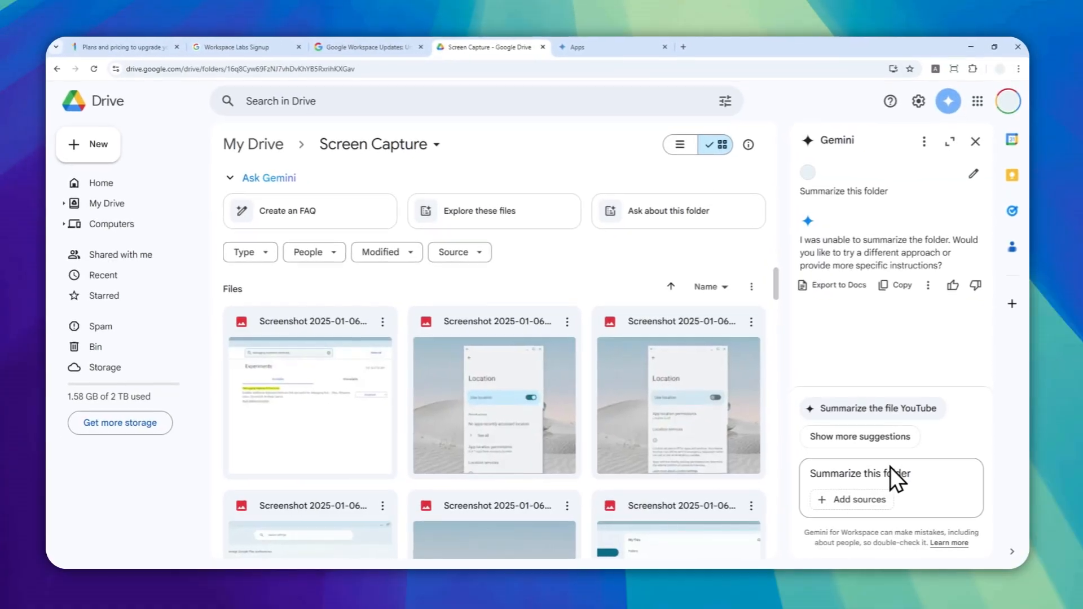
pyautogui.click(858, 473)
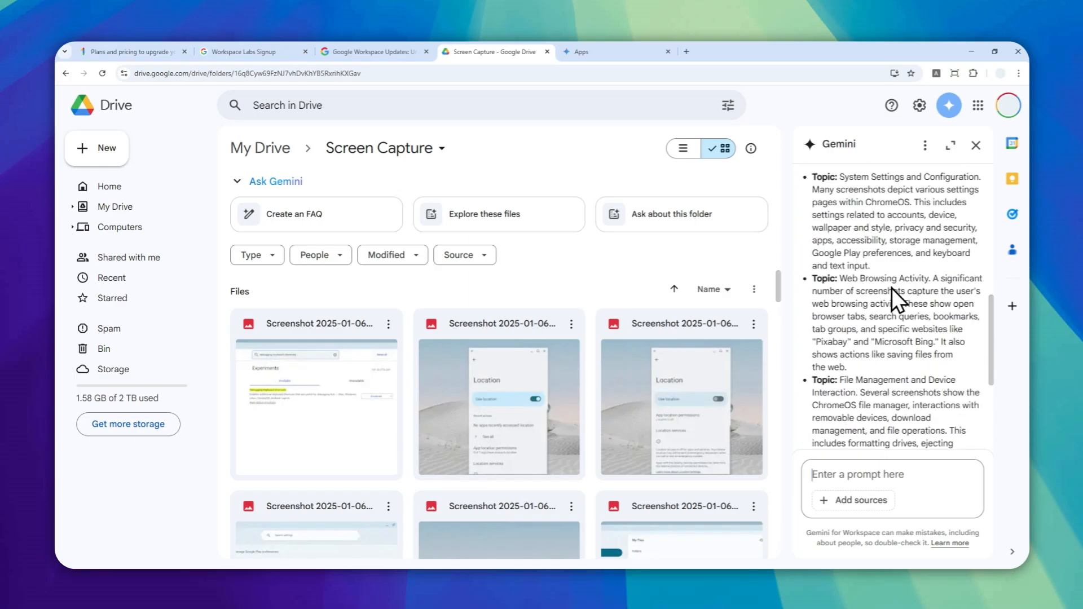
pyautogui.scroll(-3)
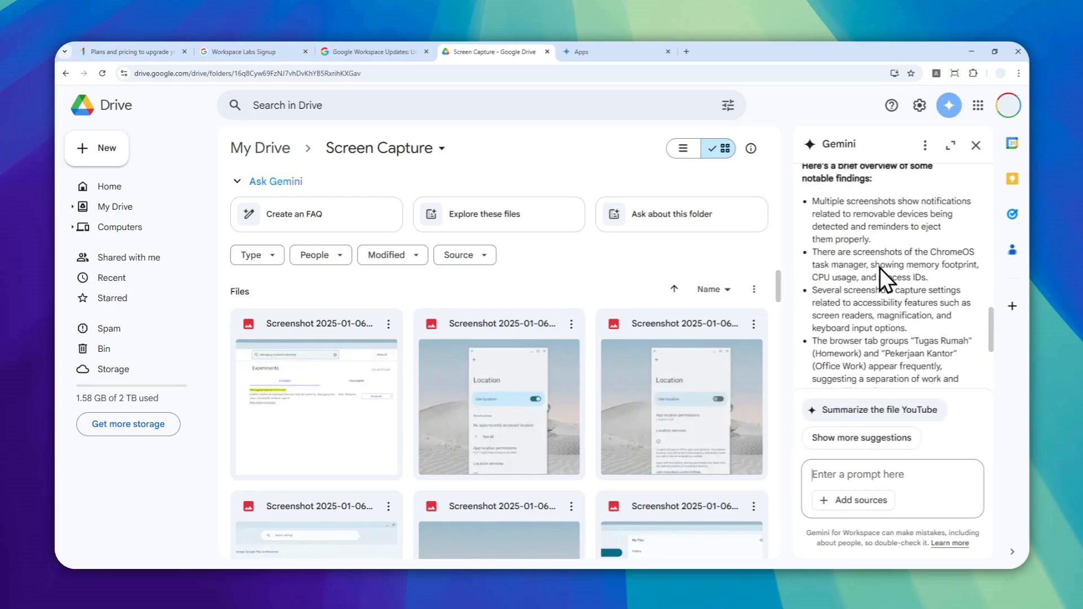
pyautogui.scroll(-3)
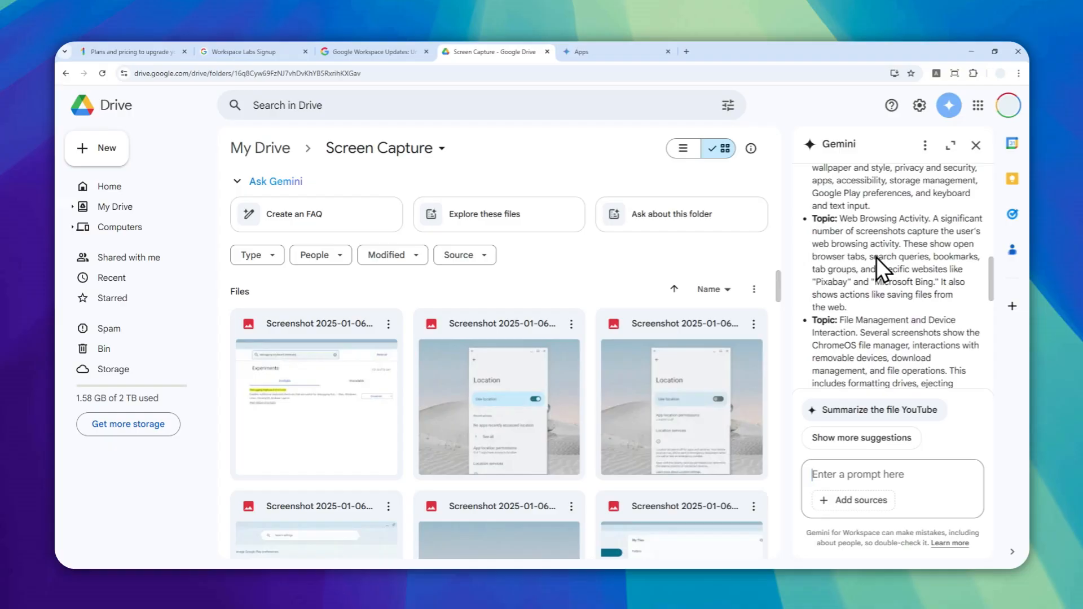
pyautogui.scroll(-3)
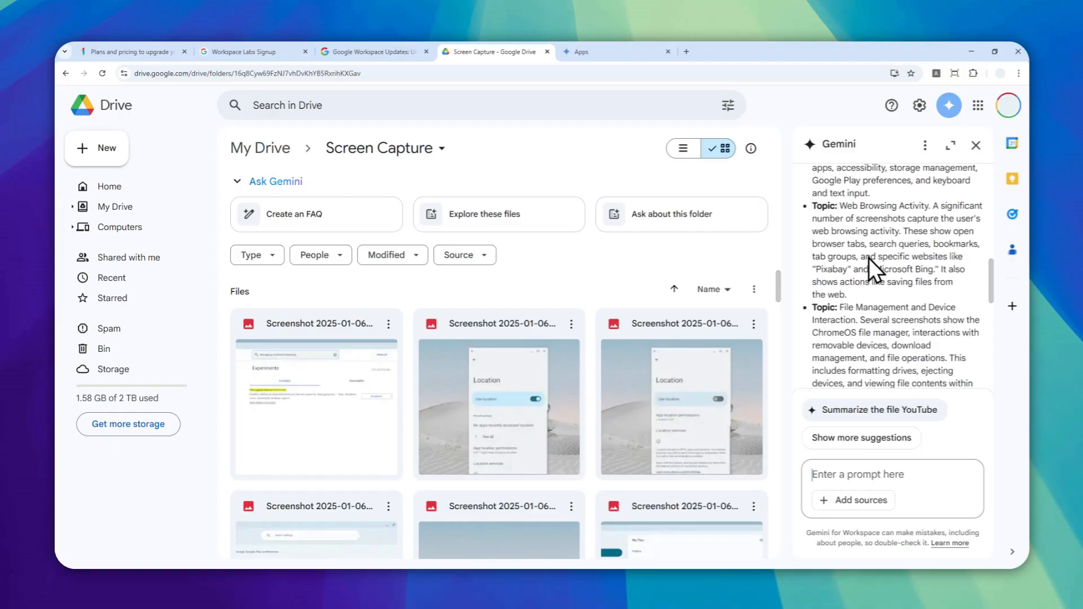
pyautogui.scroll(-3)
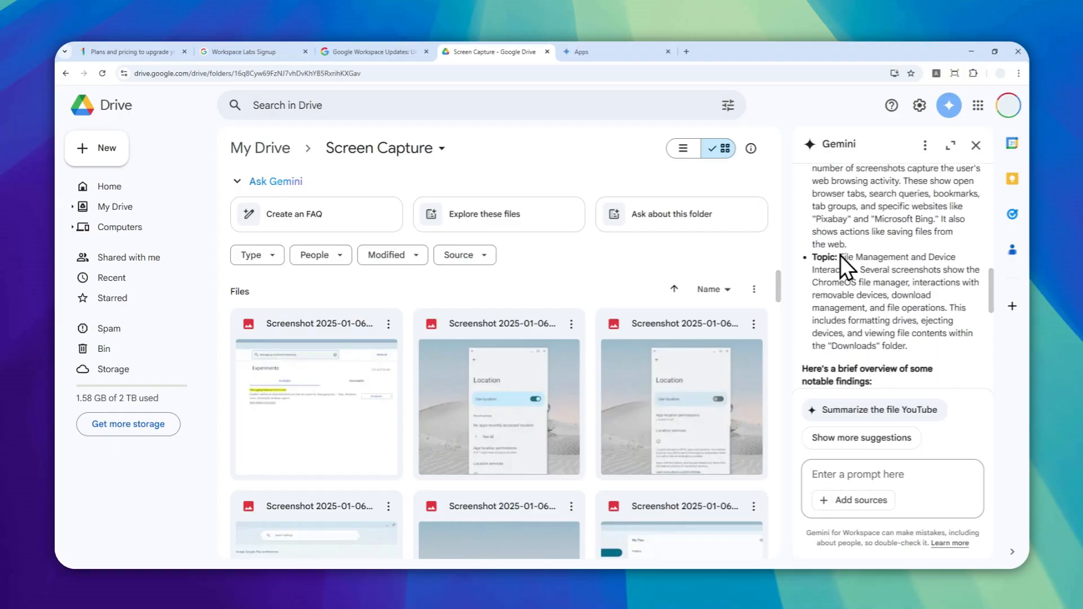
pyautogui.moveTo(861, 283)
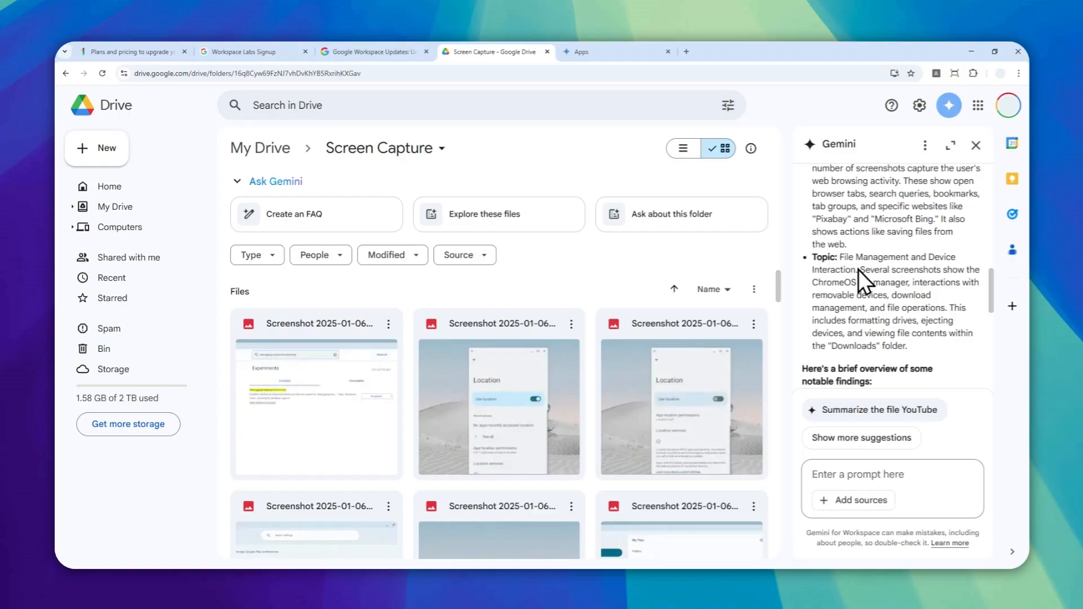
pyautogui.moveTo(868, 299)
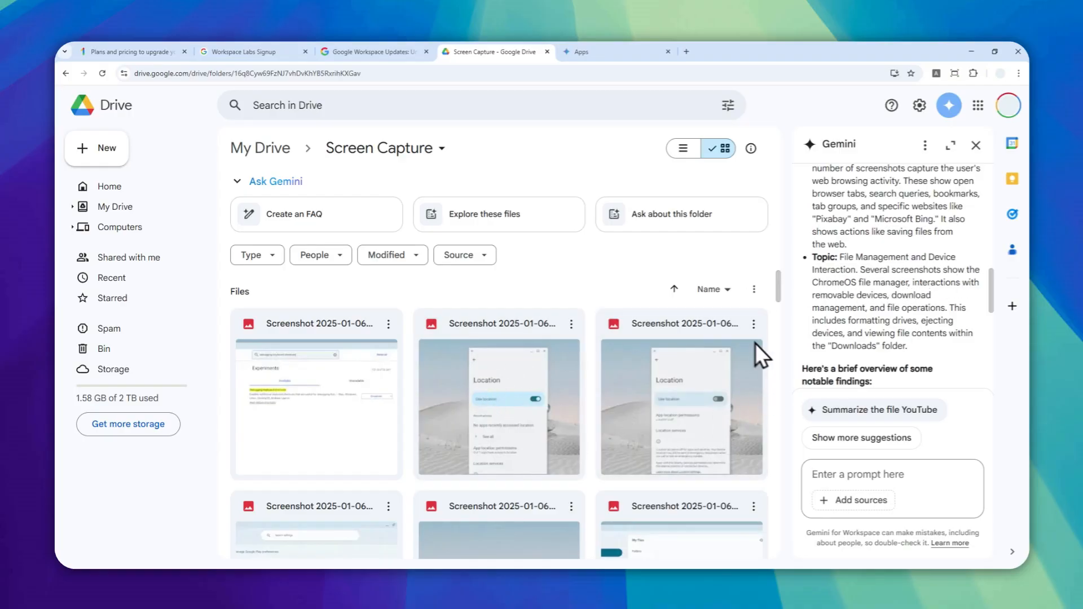
pyautogui.moveTo(684, 324)
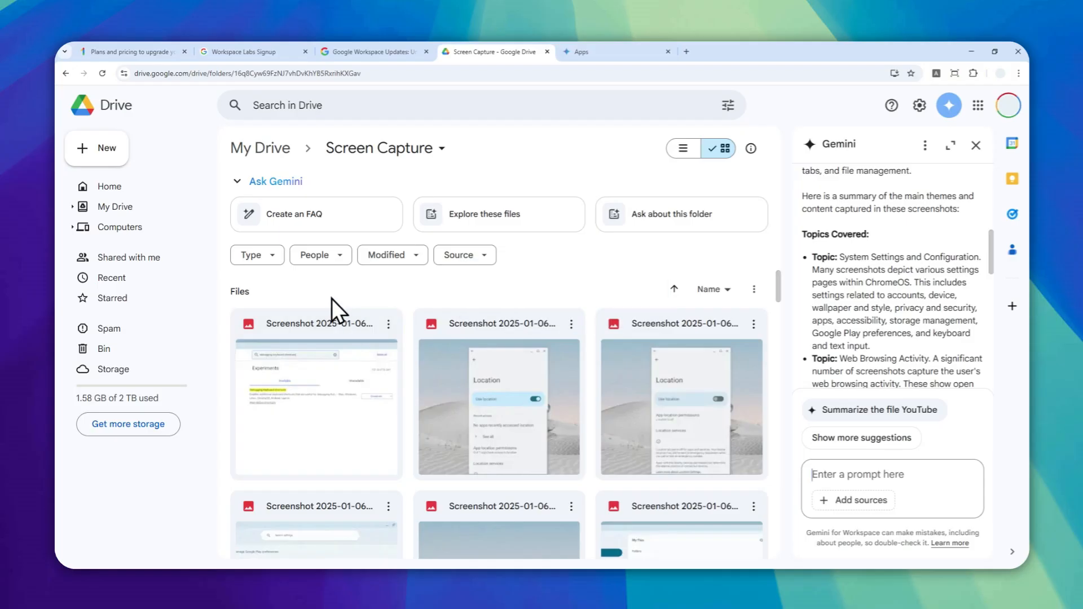
pyautogui.moveTo(195, 185)
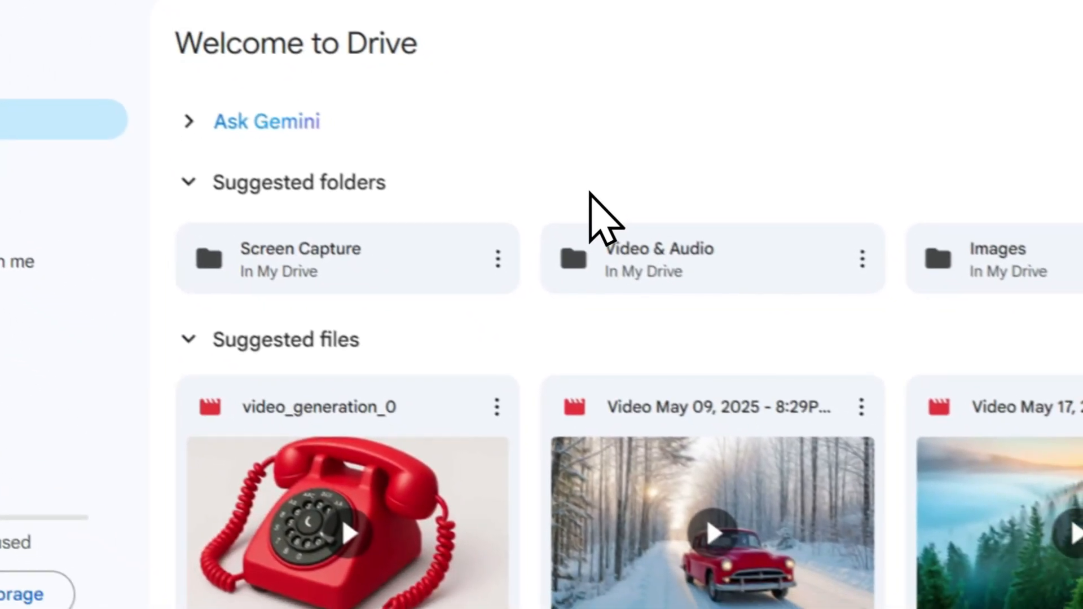
# Step: Scroll Home and have Gemini summarise Meeting Summary.pdf from its file menu
pyautogui.scroll(-3)
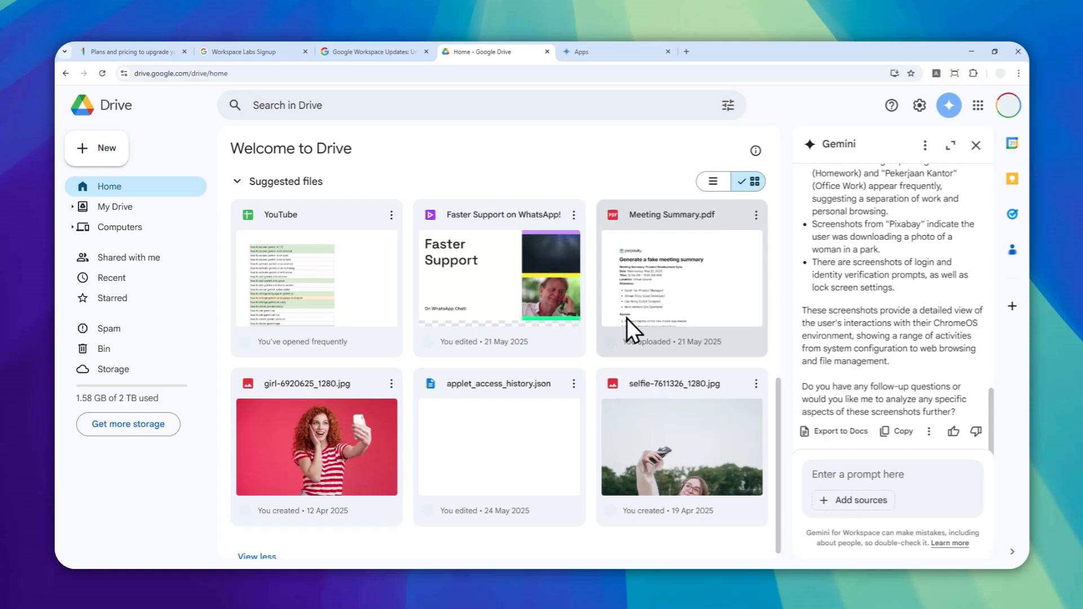
pyautogui.scroll(-3)
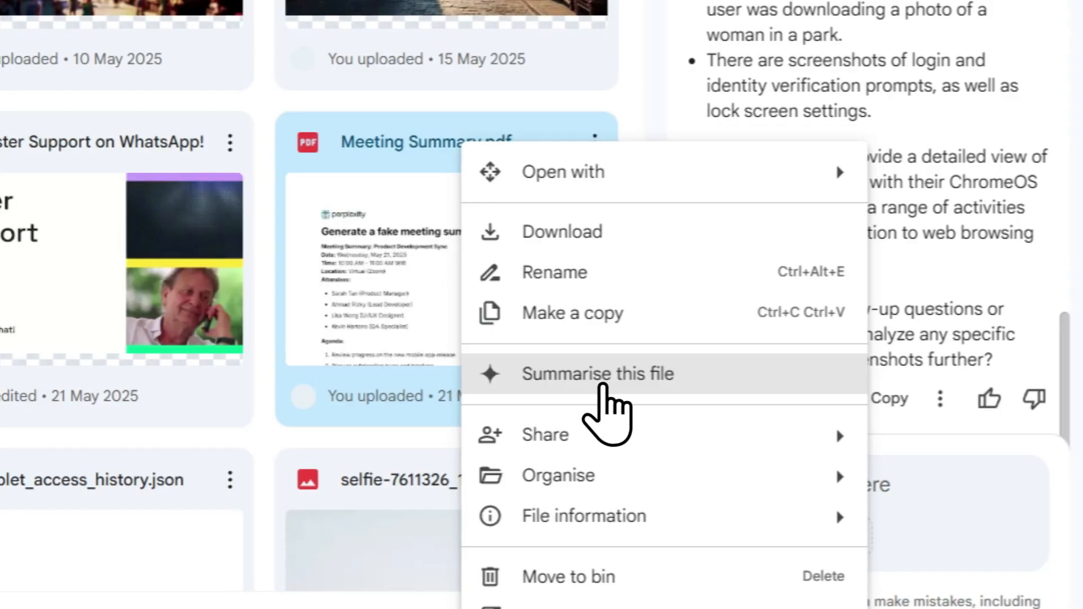
pyautogui.click(597, 373)
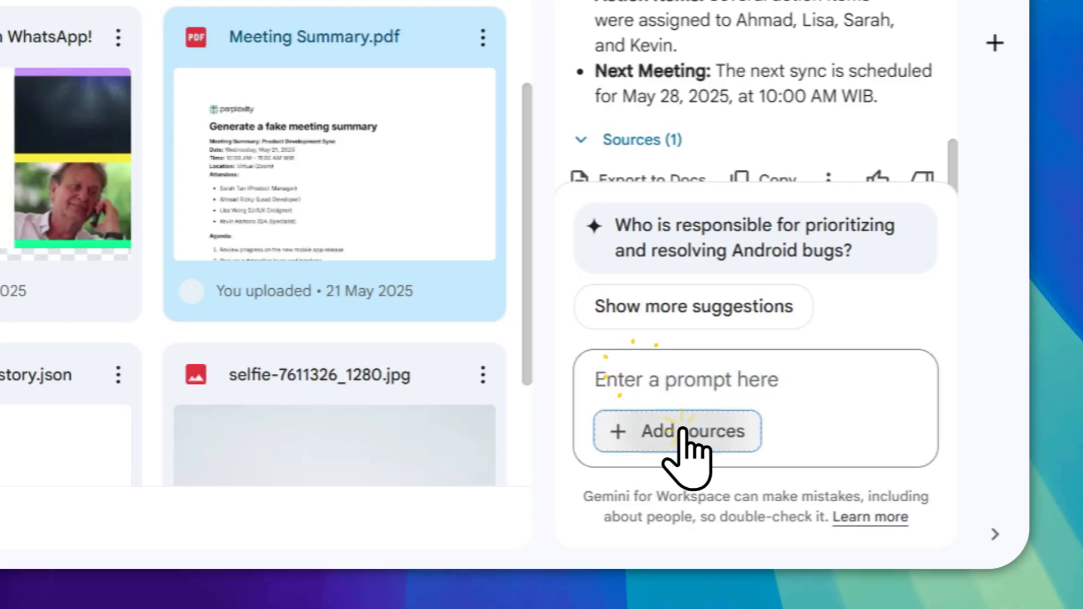
# Step: Attach a Drive file as a Gemini source and begin typing a question about it
pyautogui.click(677, 430)
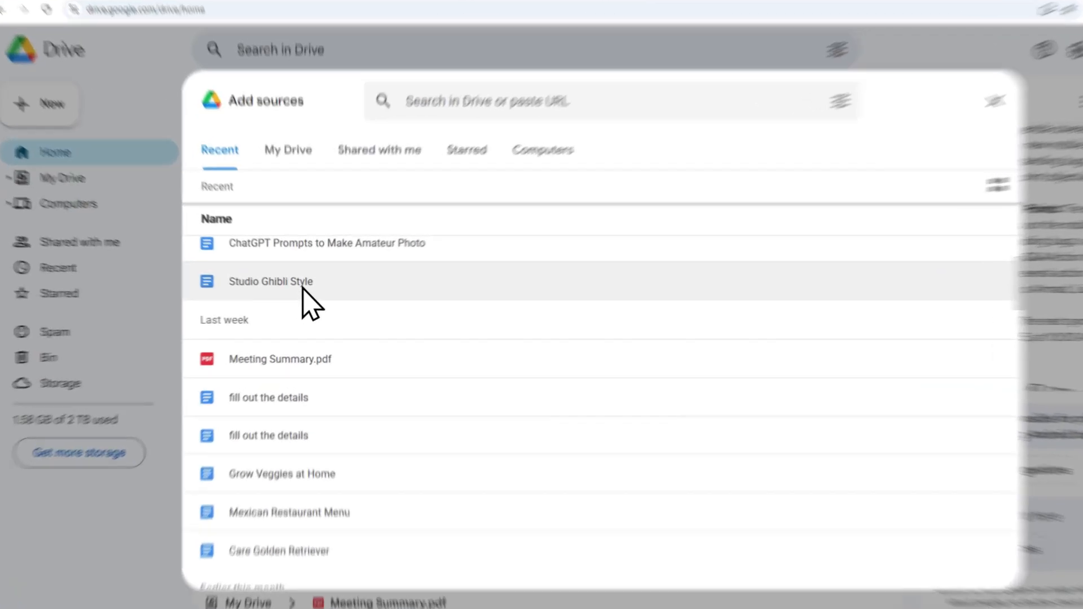
pyautogui.click(674, 484)
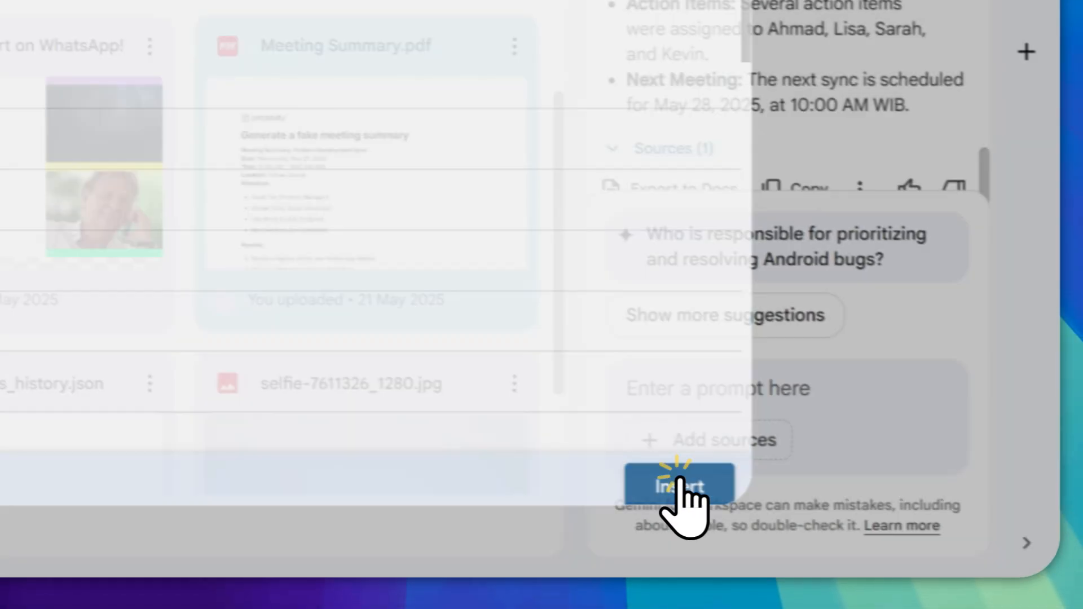
pyautogui.click(672, 486)
pyautogui.write('What is')
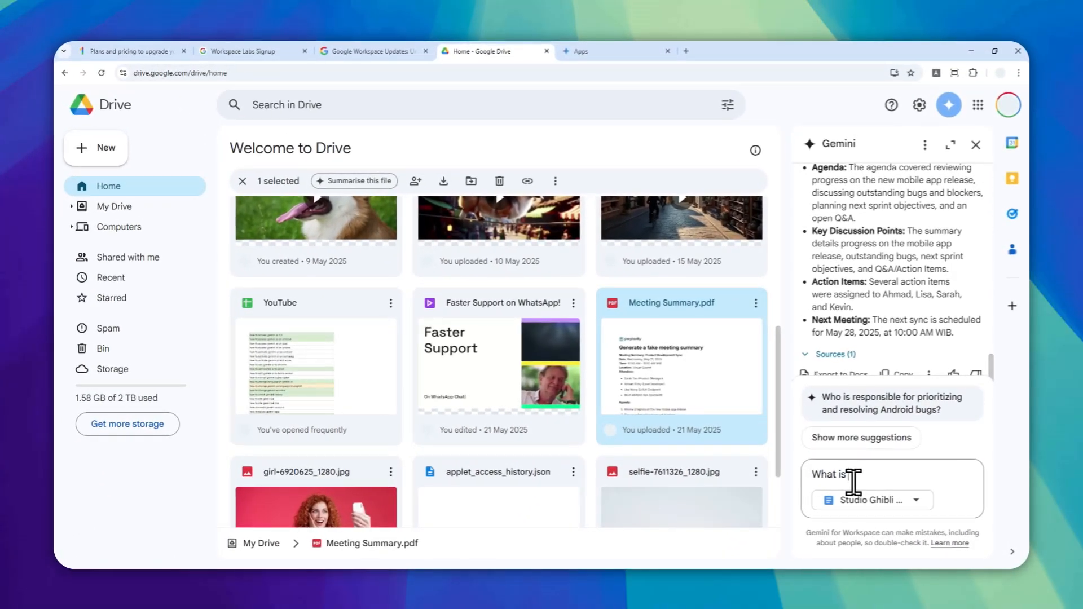
pyautogui.write('ins')
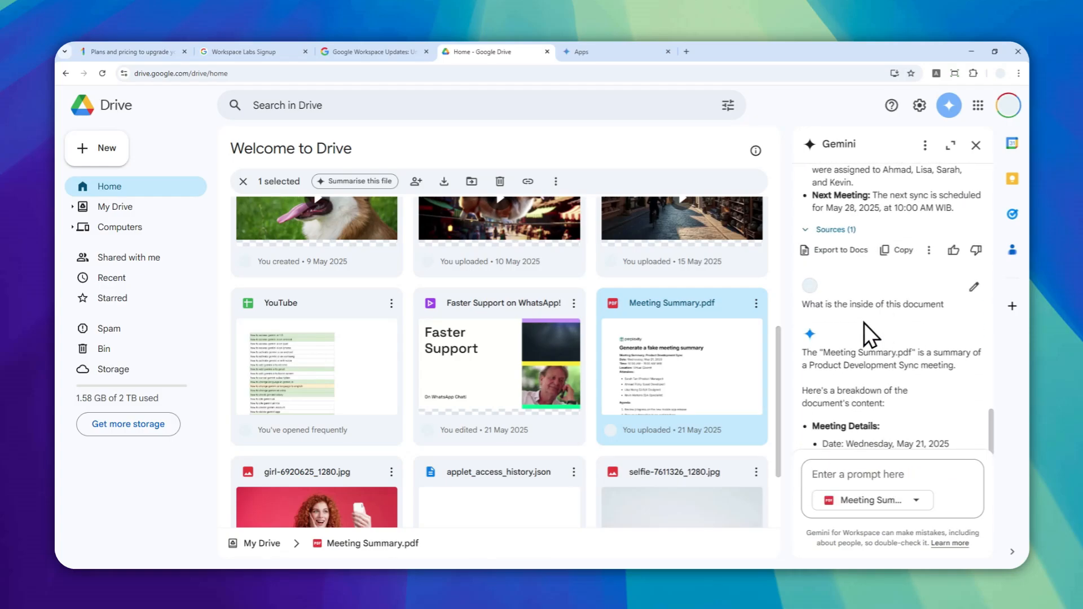
pyautogui.scroll(-3)
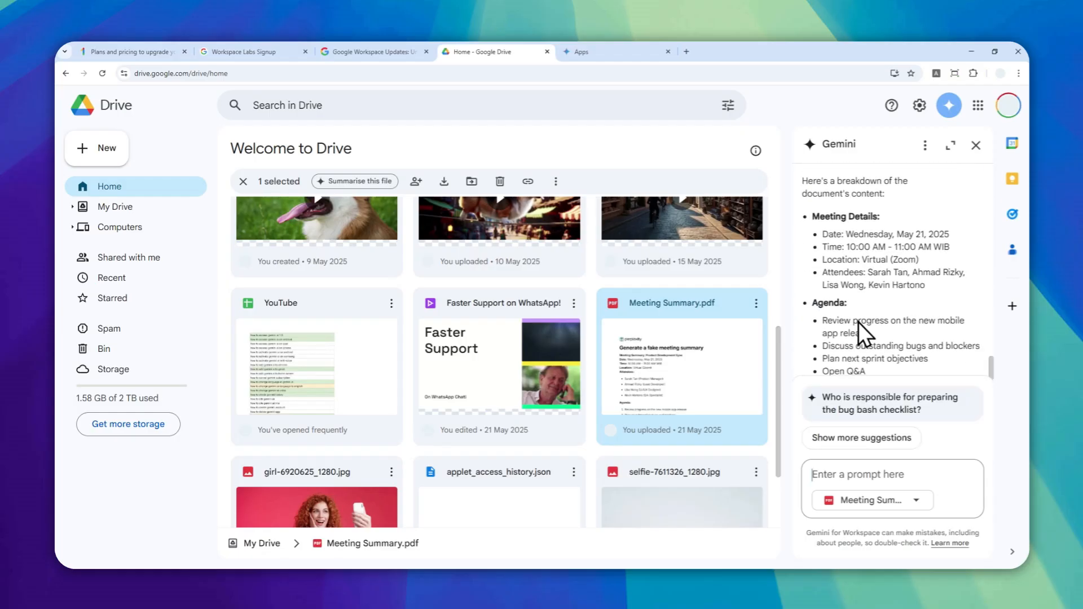
pyautogui.moveTo(680, 345)
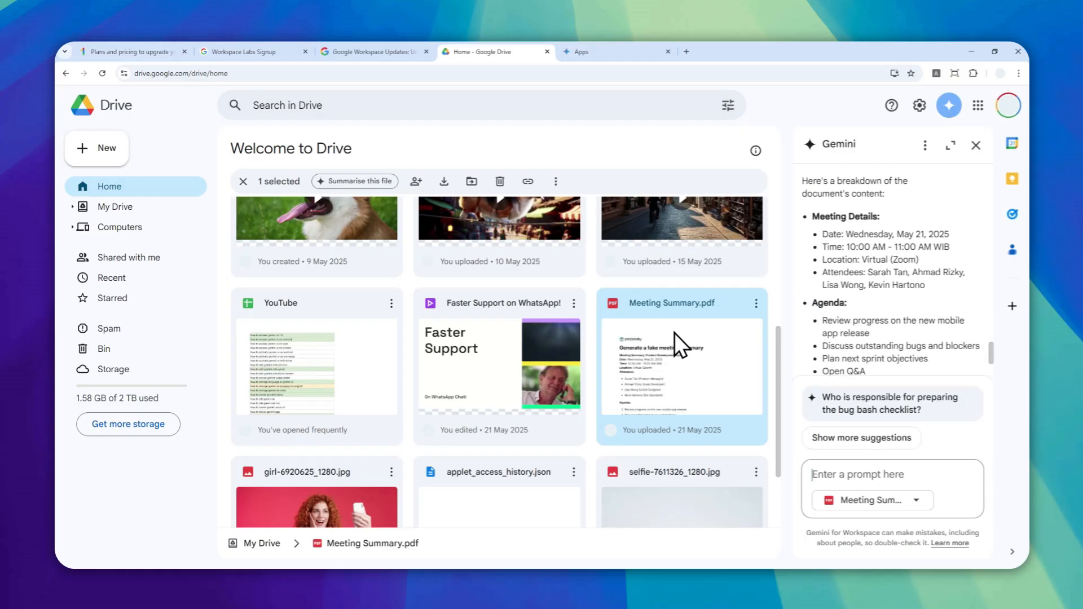
pyautogui.moveTo(898, 320)
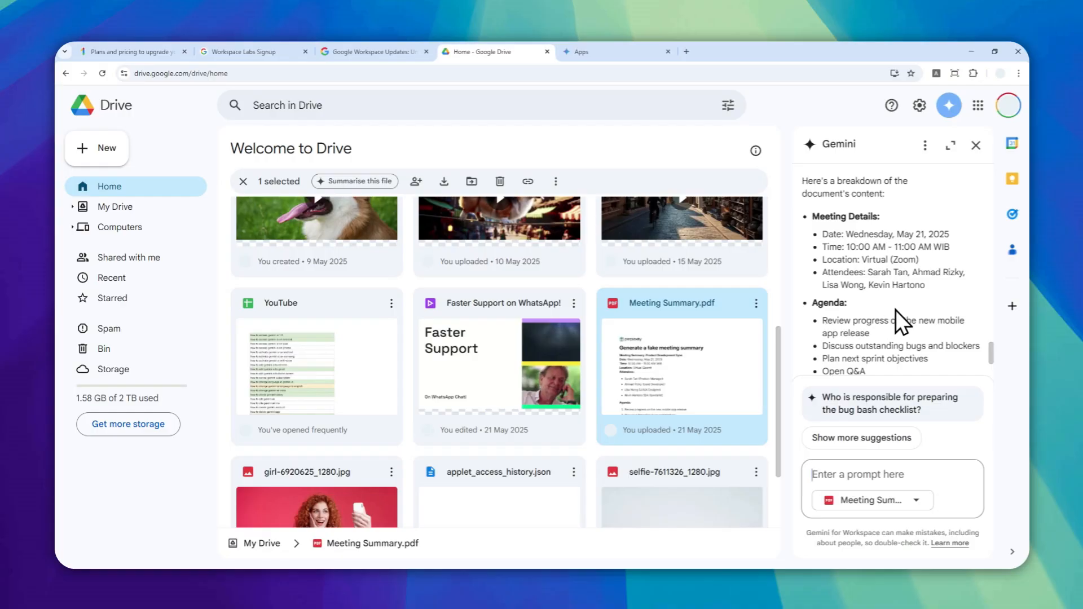
pyautogui.moveTo(773, 304)
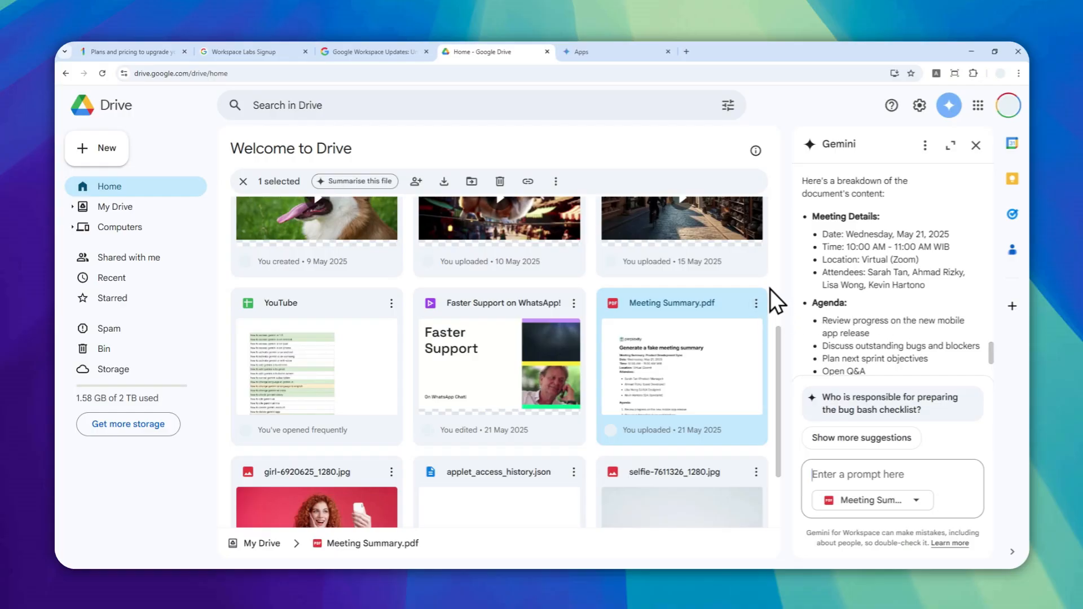
pyautogui.scroll(-3)
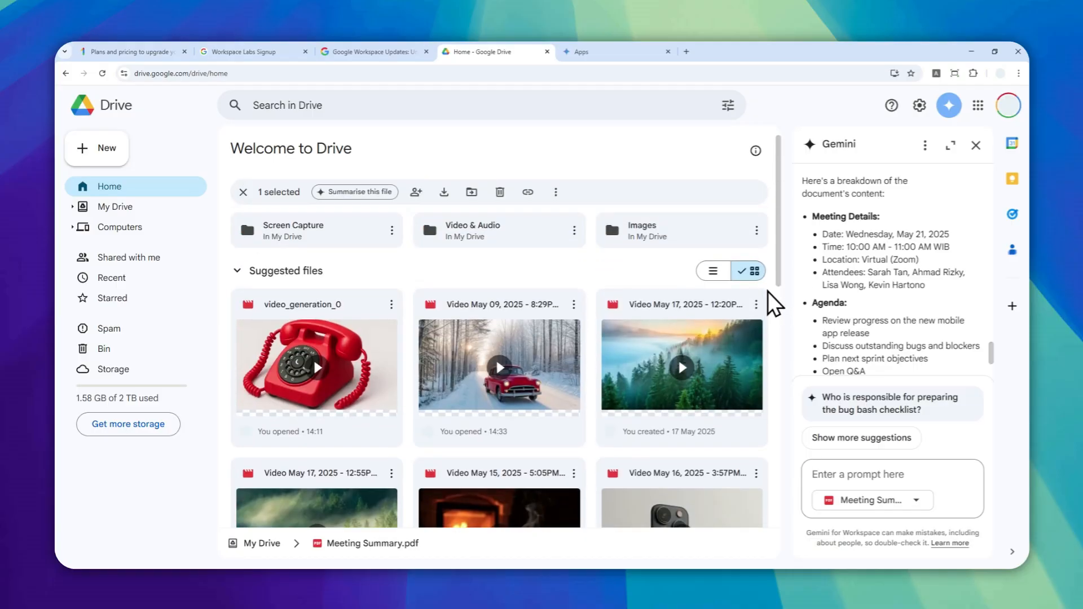
pyautogui.moveTo(567, 210)
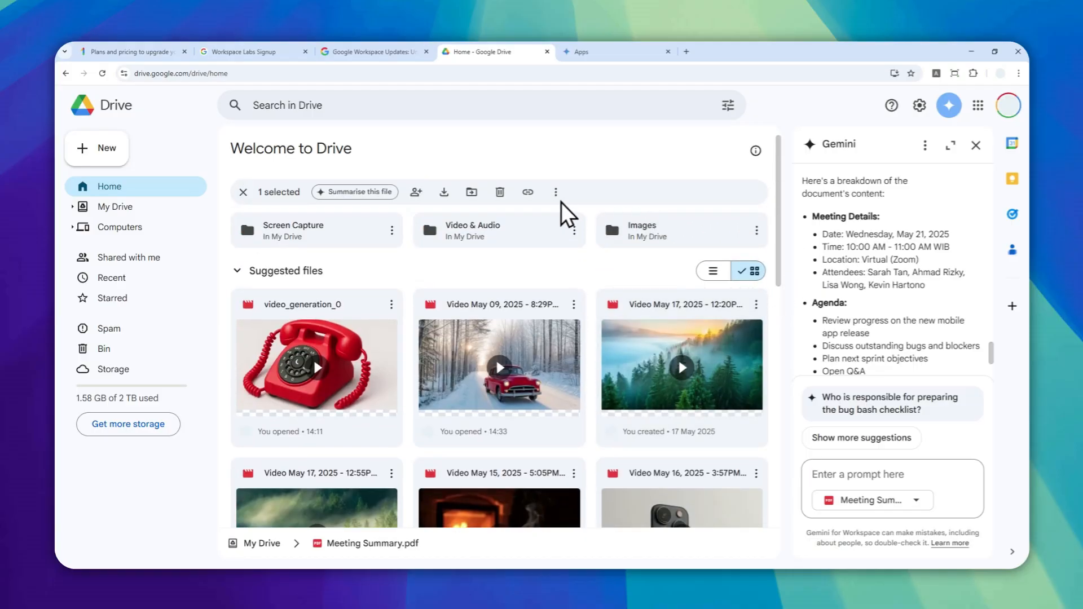
pyautogui.moveTo(622, 207)
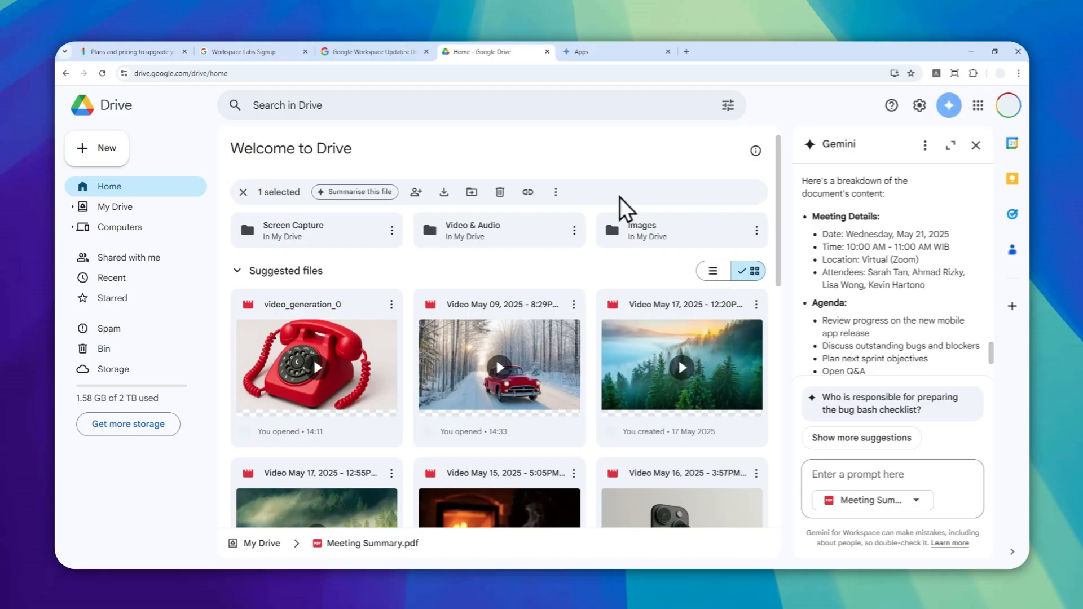
pyautogui.moveTo(769, 201)
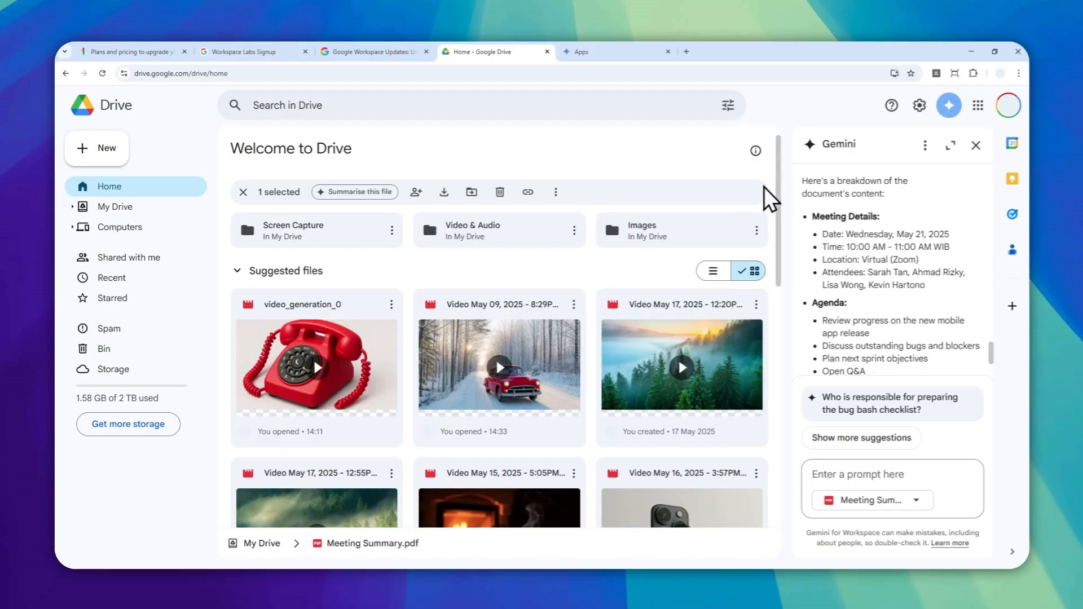
pyautogui.scroll(-3)
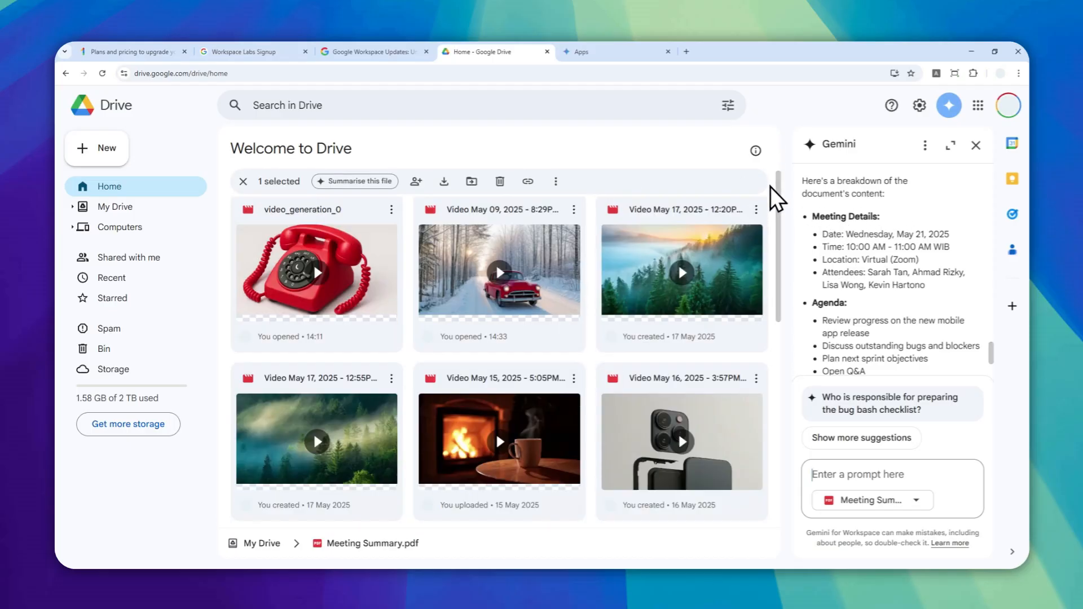
pyautogui.scroll(-3)
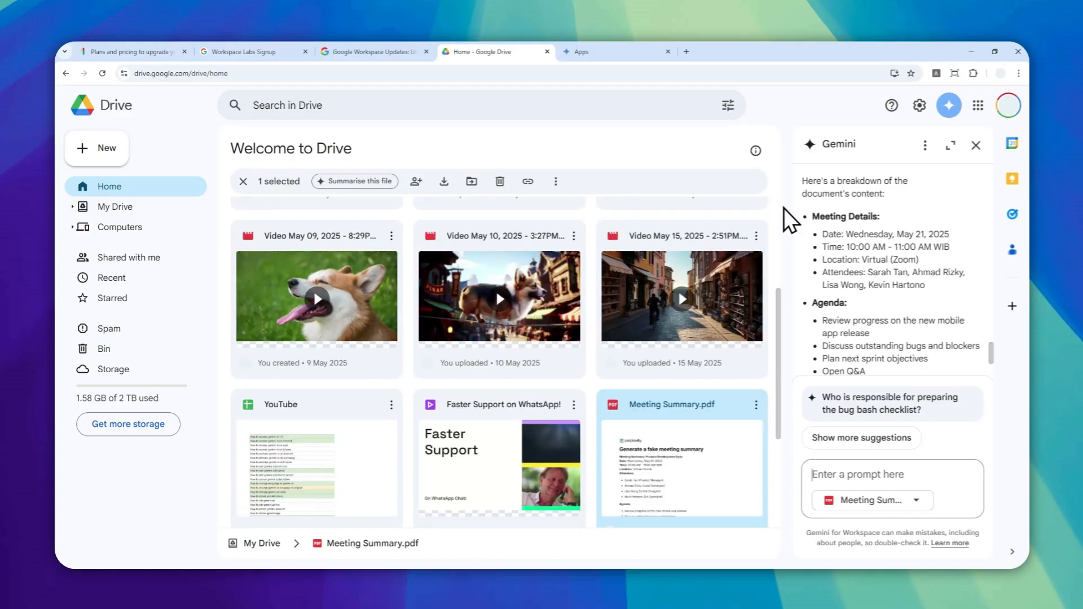
# Step: Scroll down through the suggested folders and files on the Google Drive home page
pyautogui.scroll(-3)
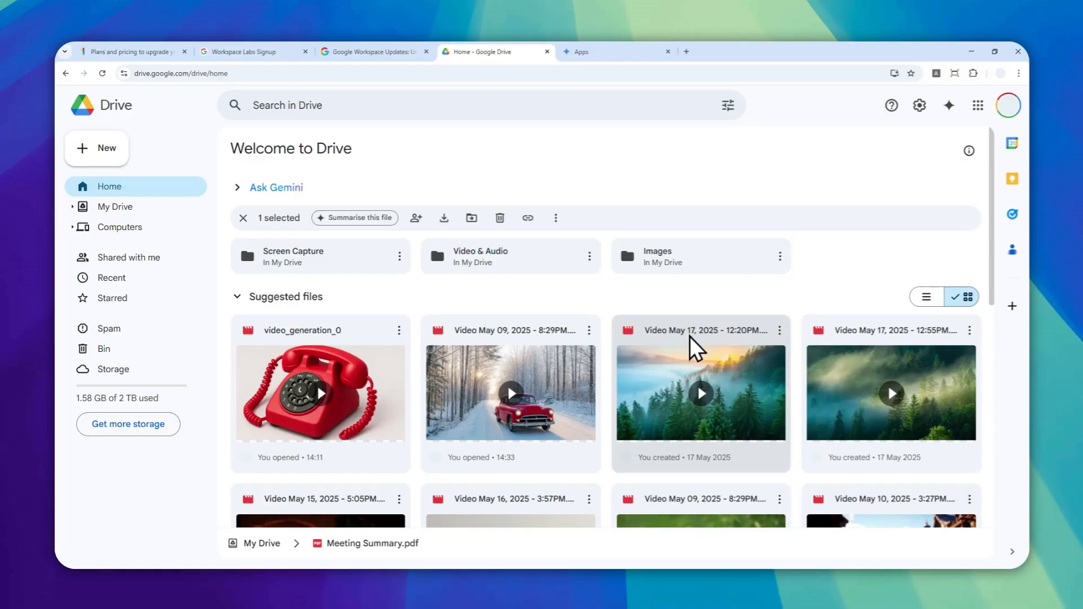
pyautogui.moveTo(711, 170)
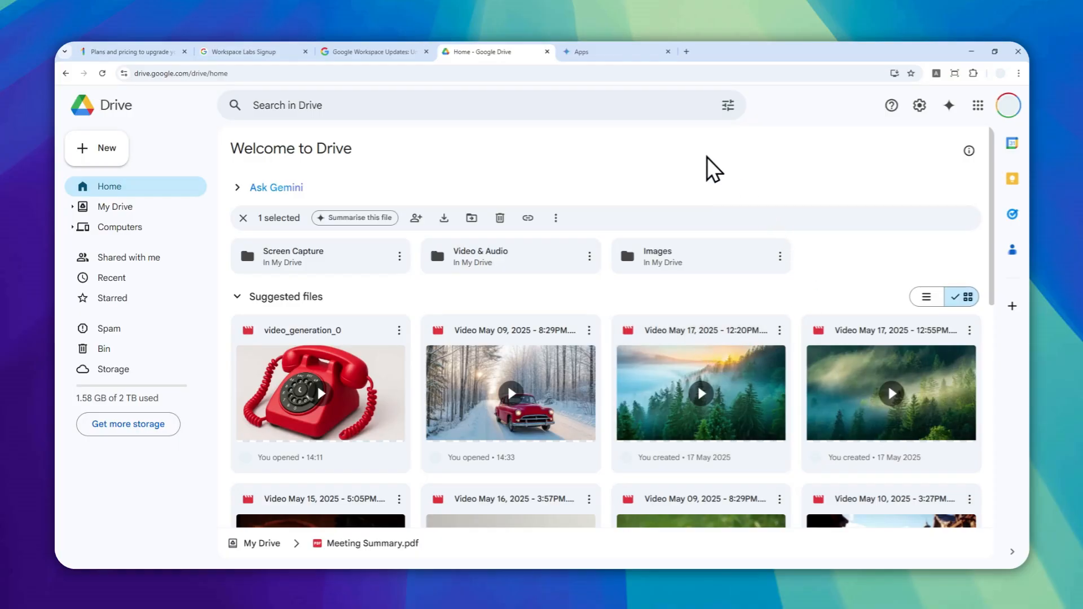